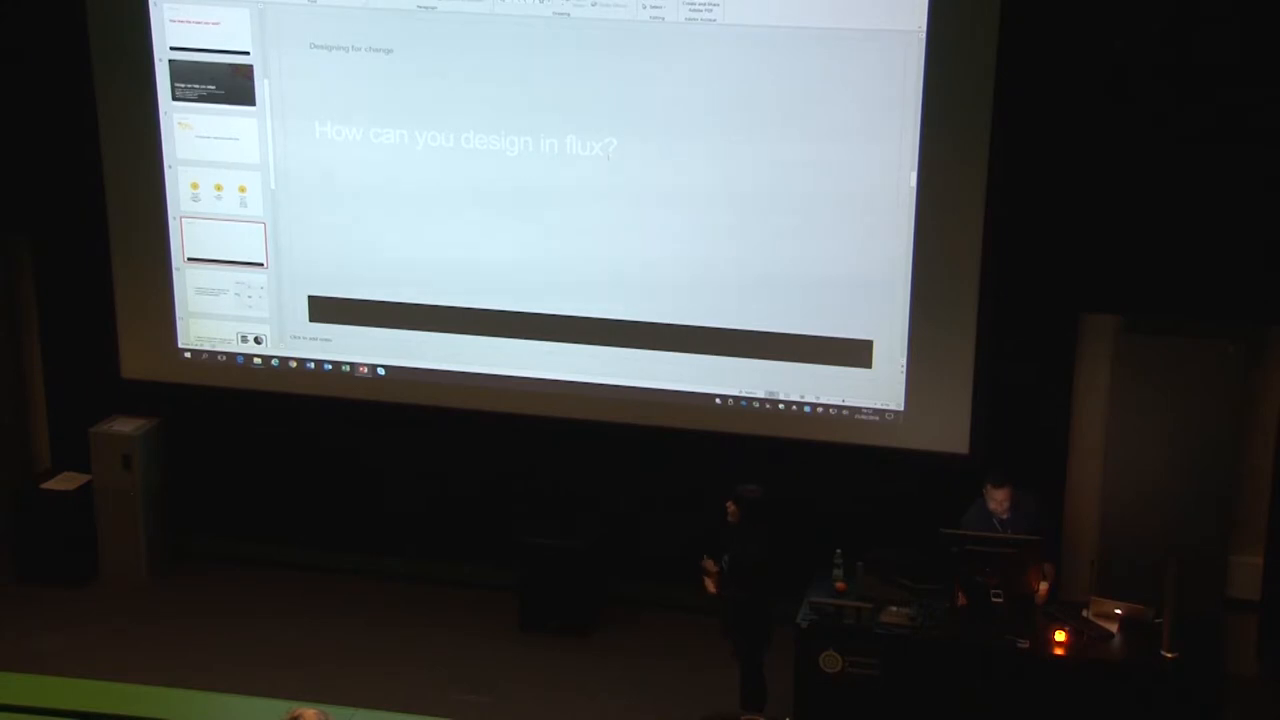
- Scroll down the portfolio case-study page to reach the deliverables list
left_click(464, 140)
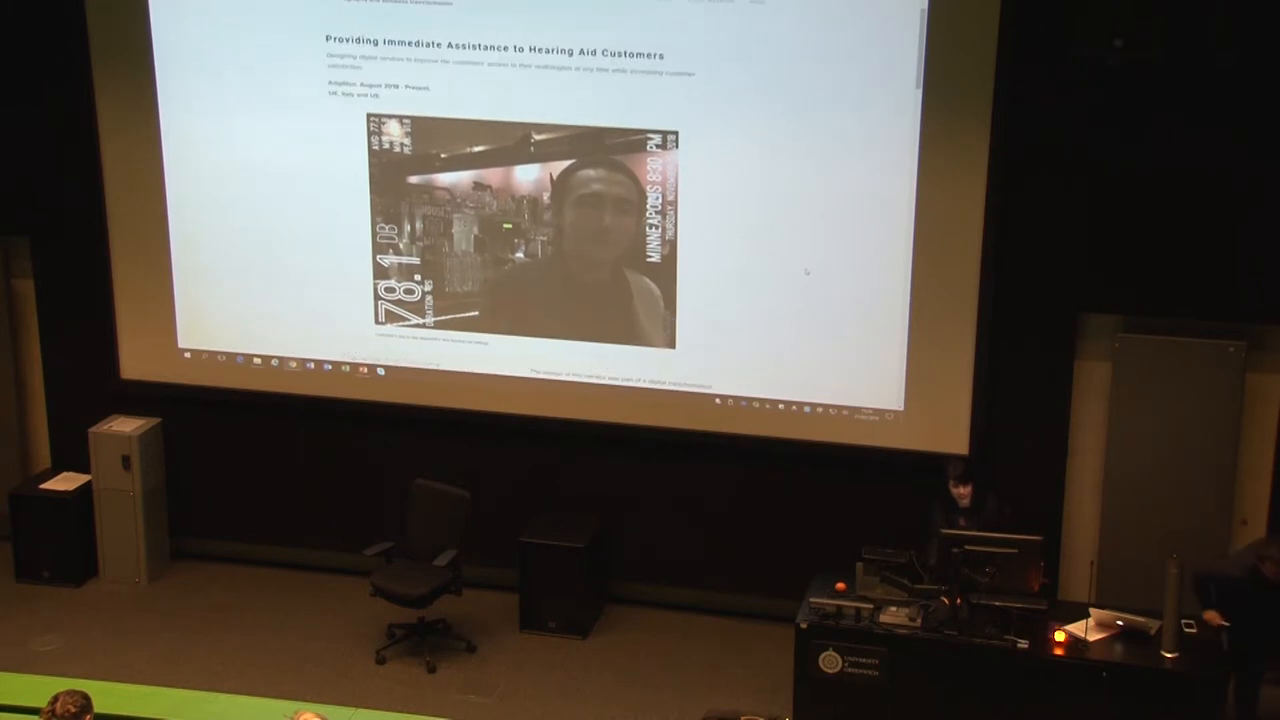
scroll("down", 3)
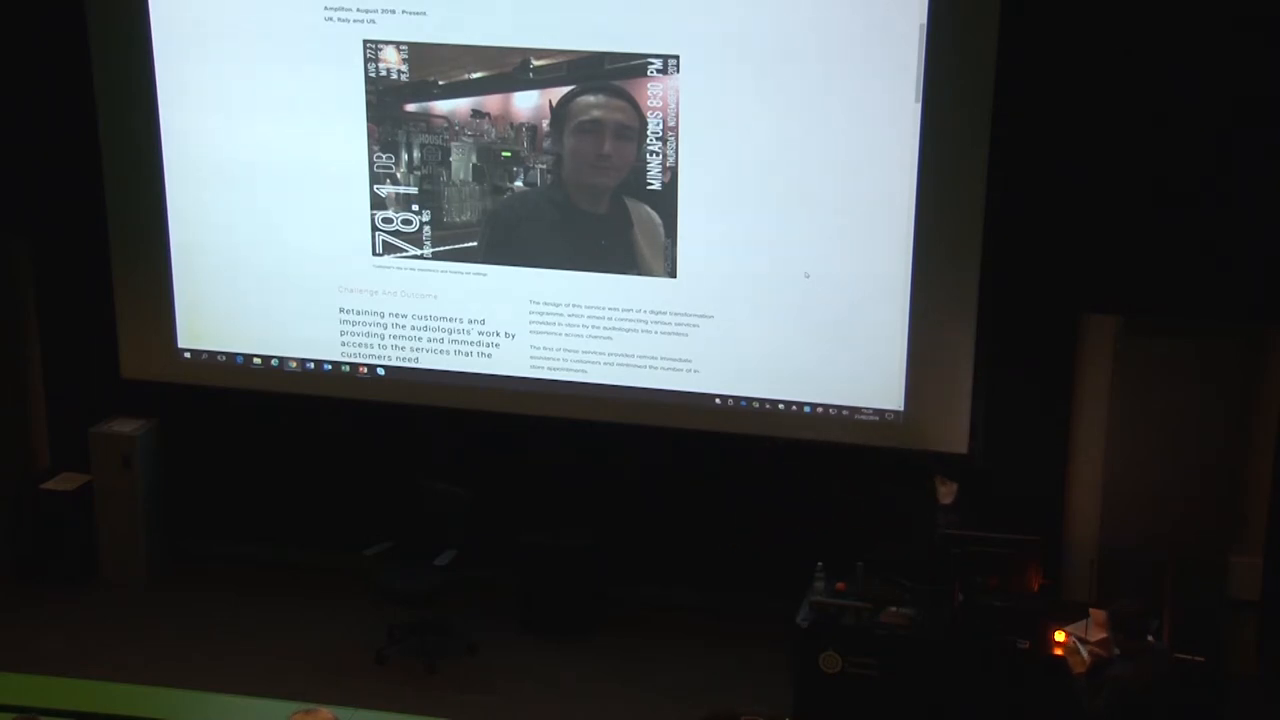
scroll("down", 3)
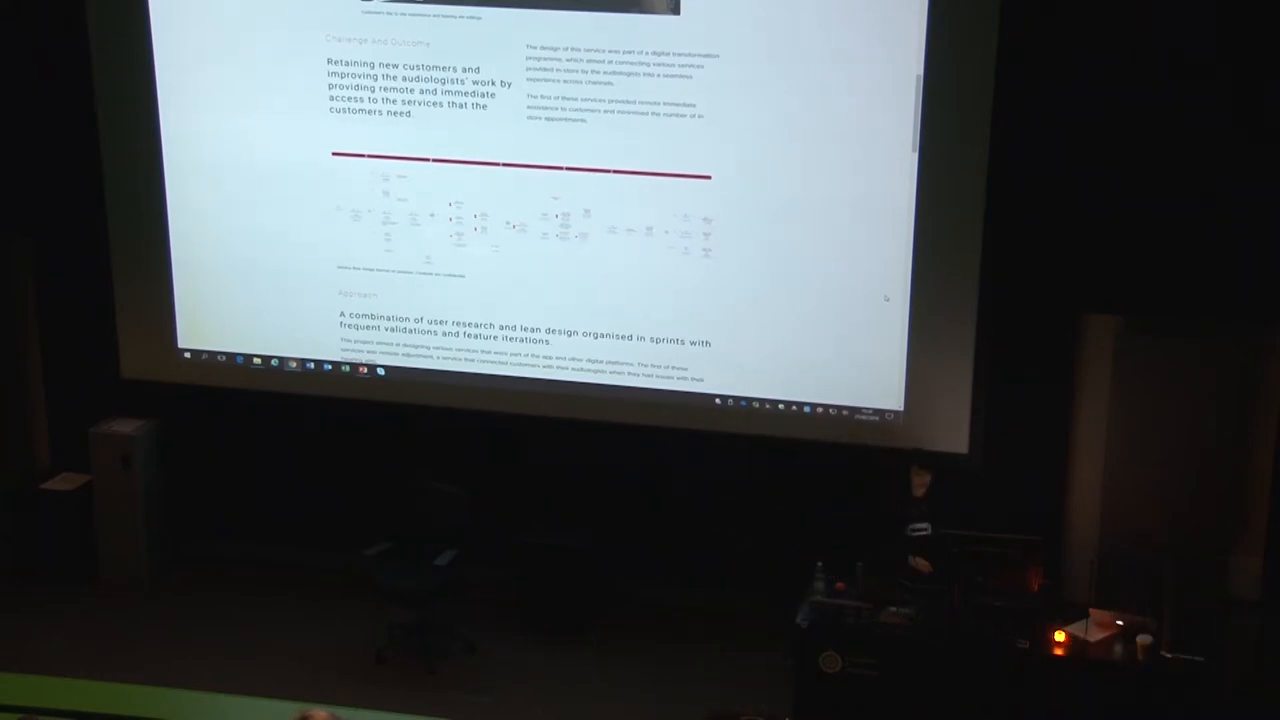
scroll("down", 3)
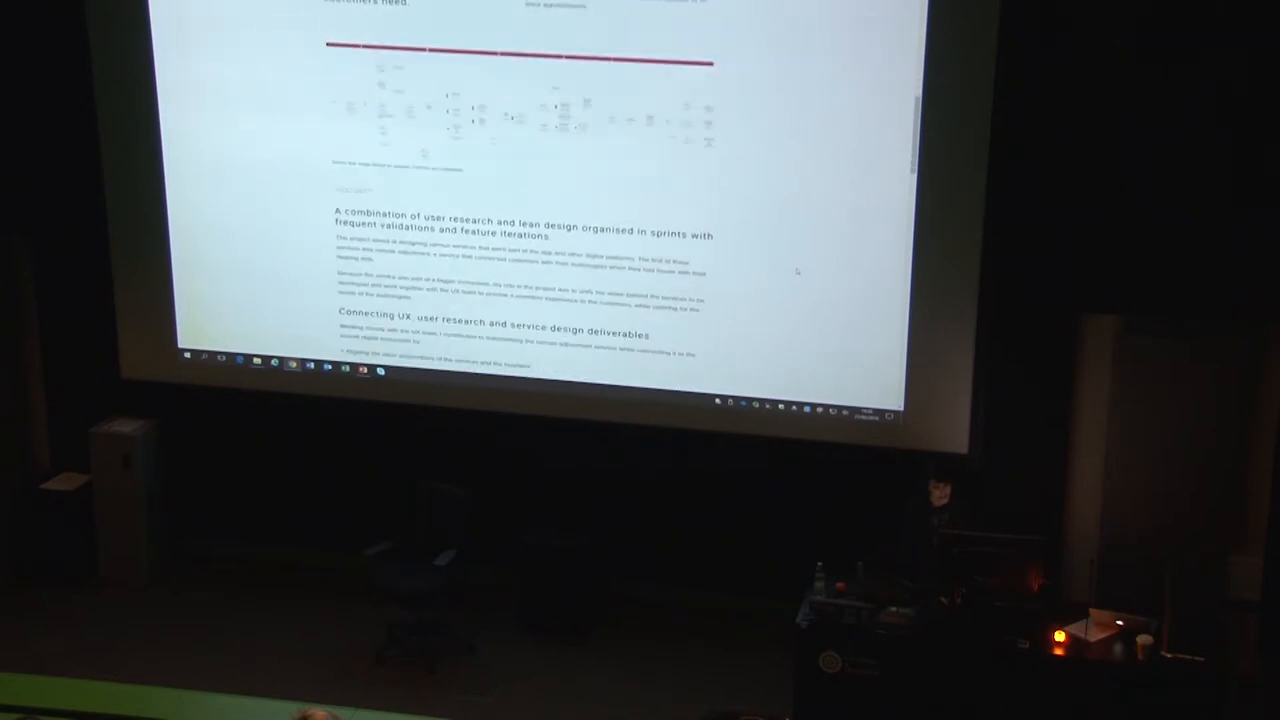
scroll("down", 3)
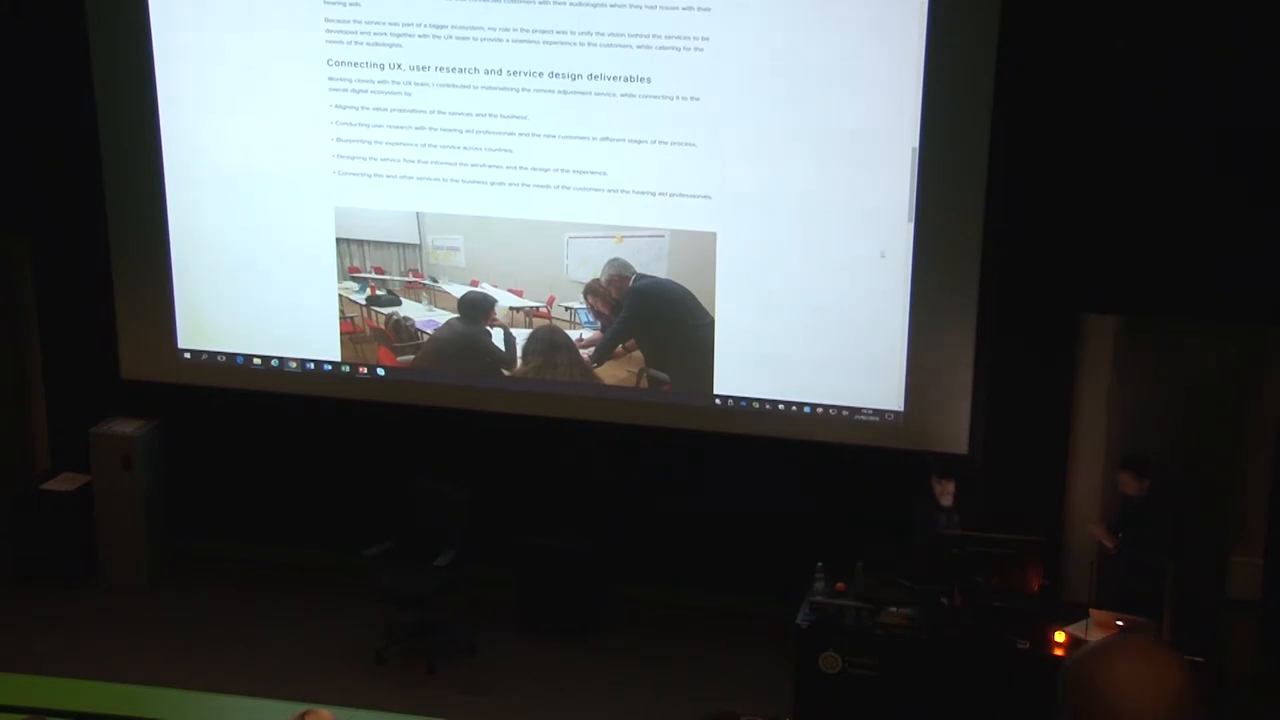
- Scroll back up and then down to settle on the sticky-note workshop photo and sprints section
scroll("up", 3)
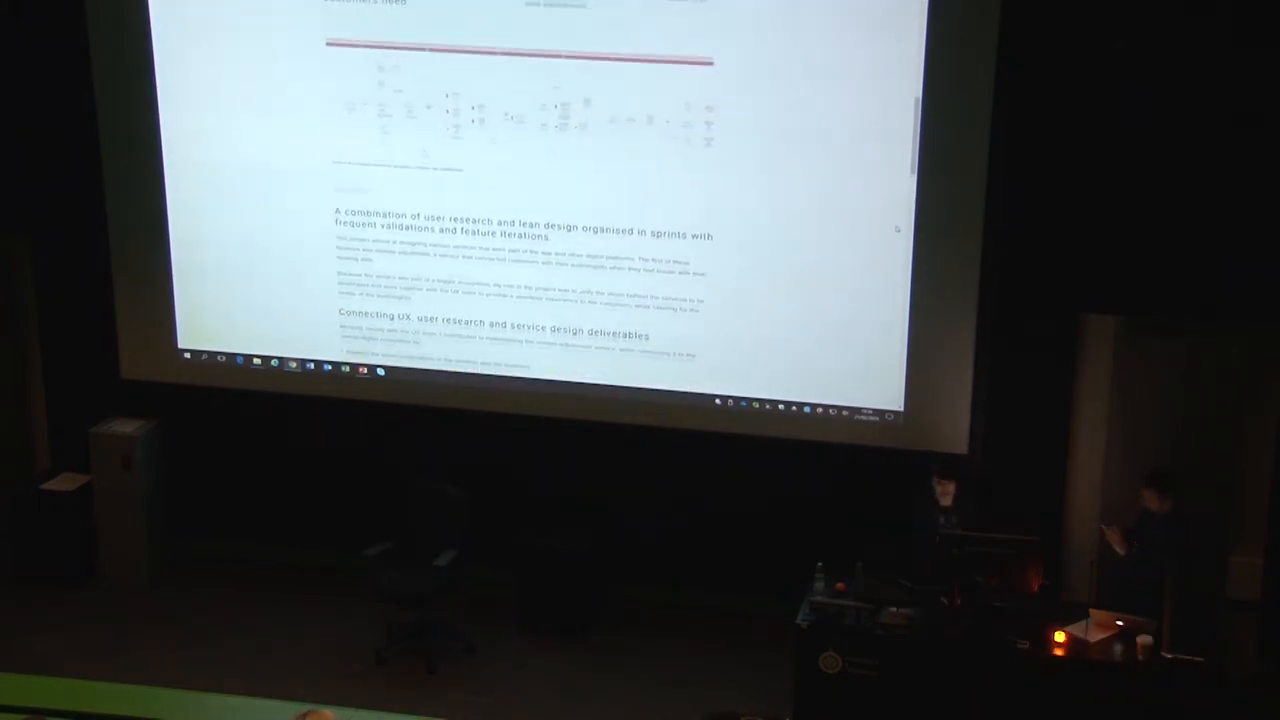
scroll("up", 3)
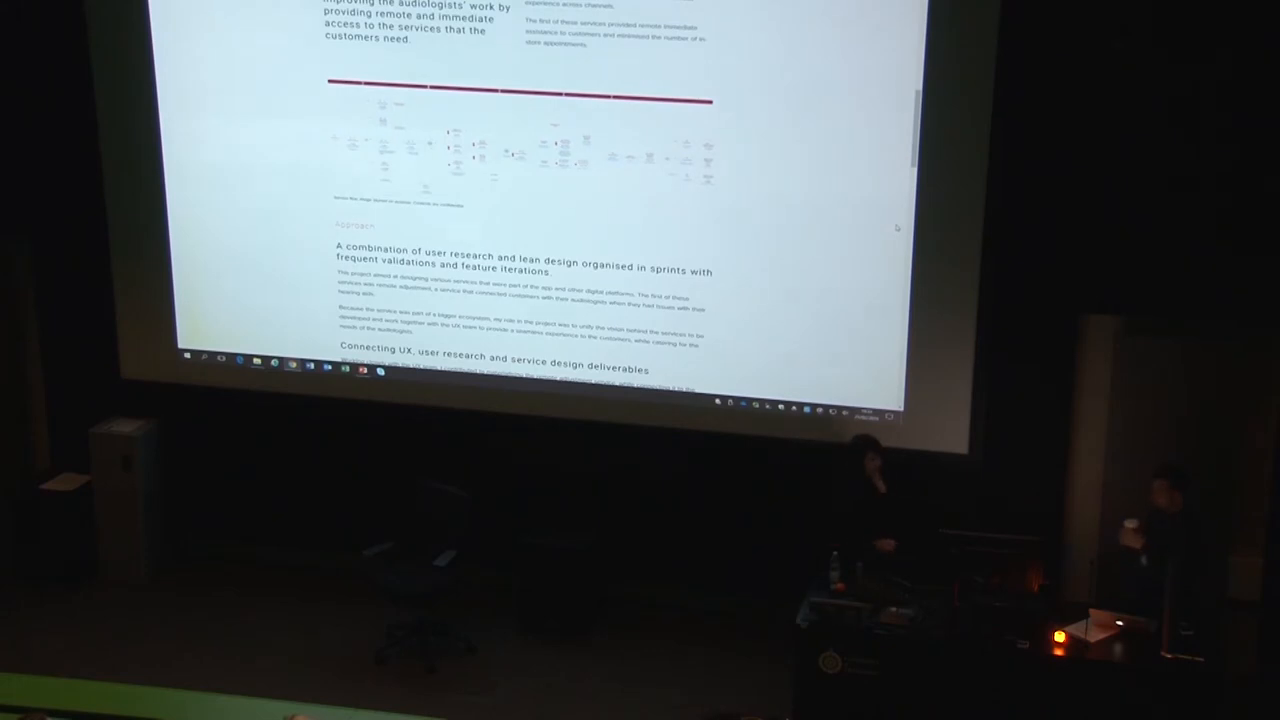
scroll("up", 3)
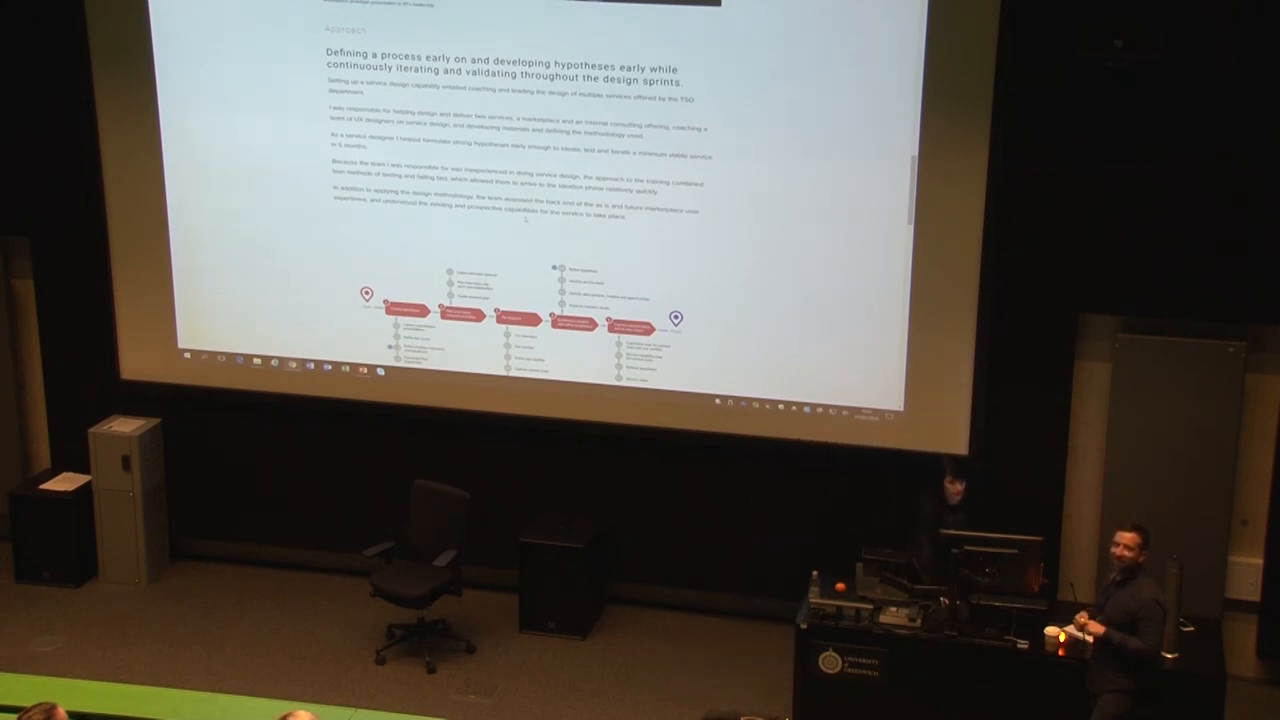
scroll("down", 3)
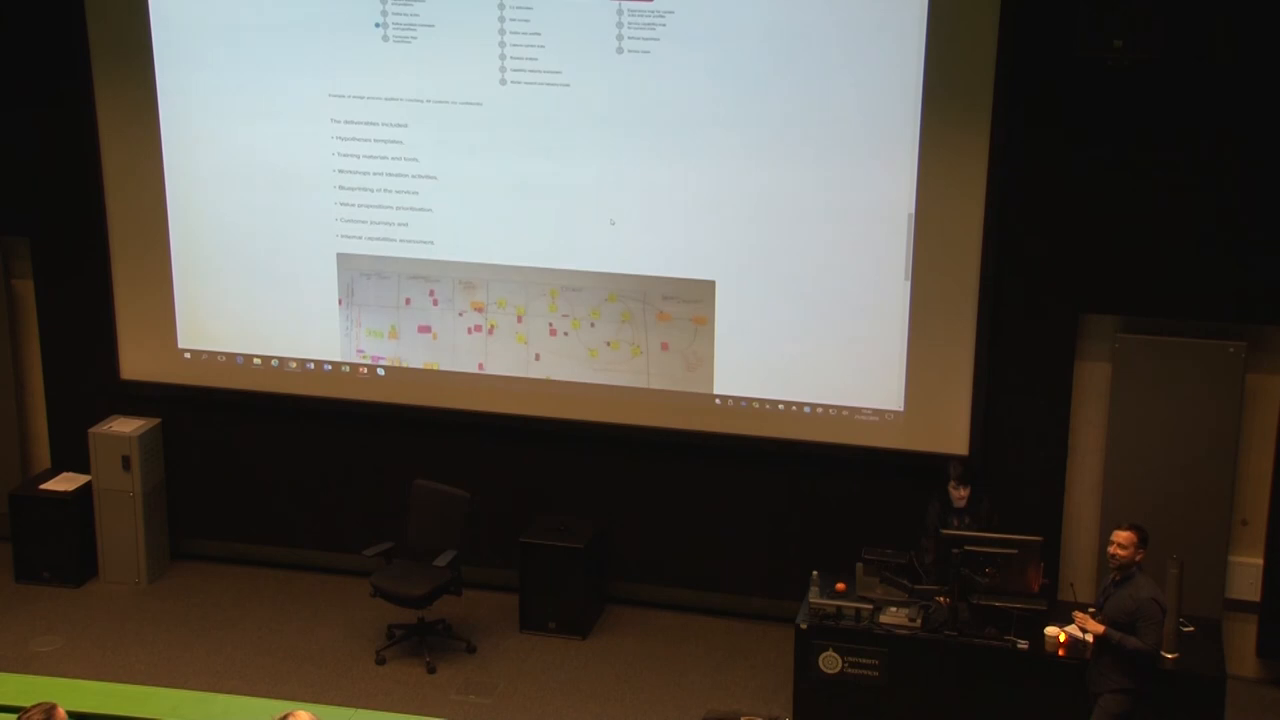
scroll("down", 3)
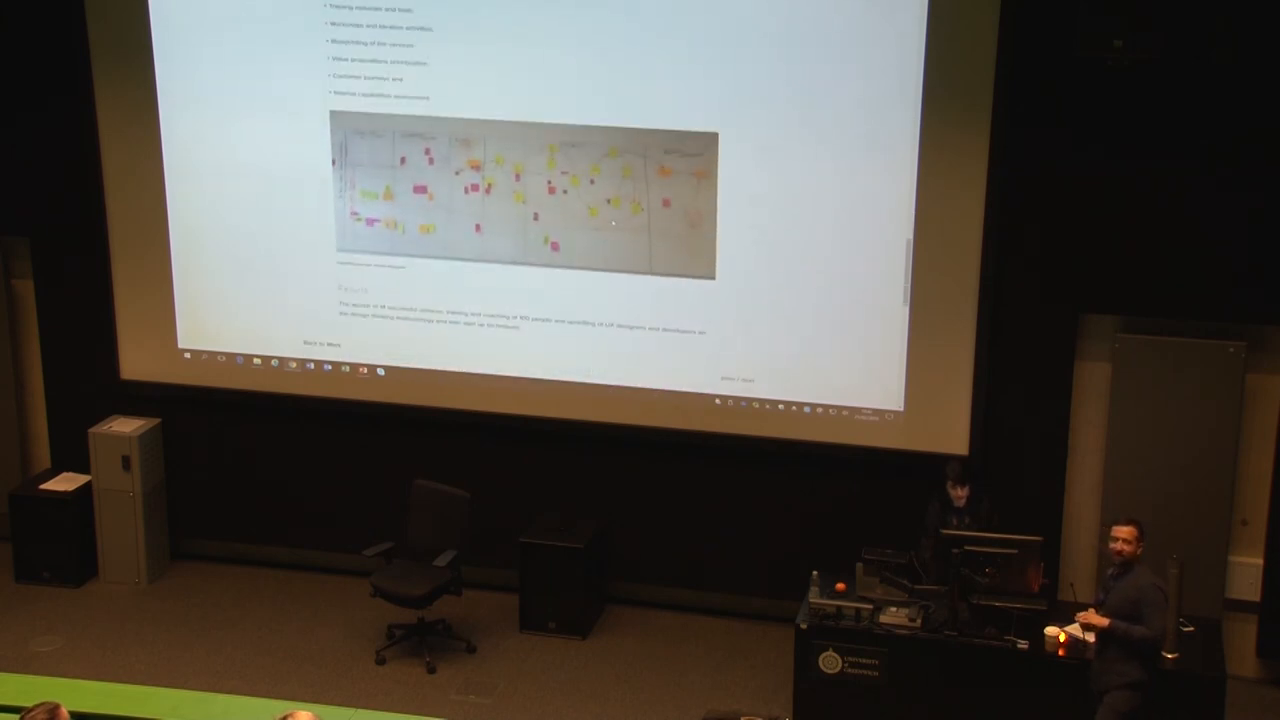